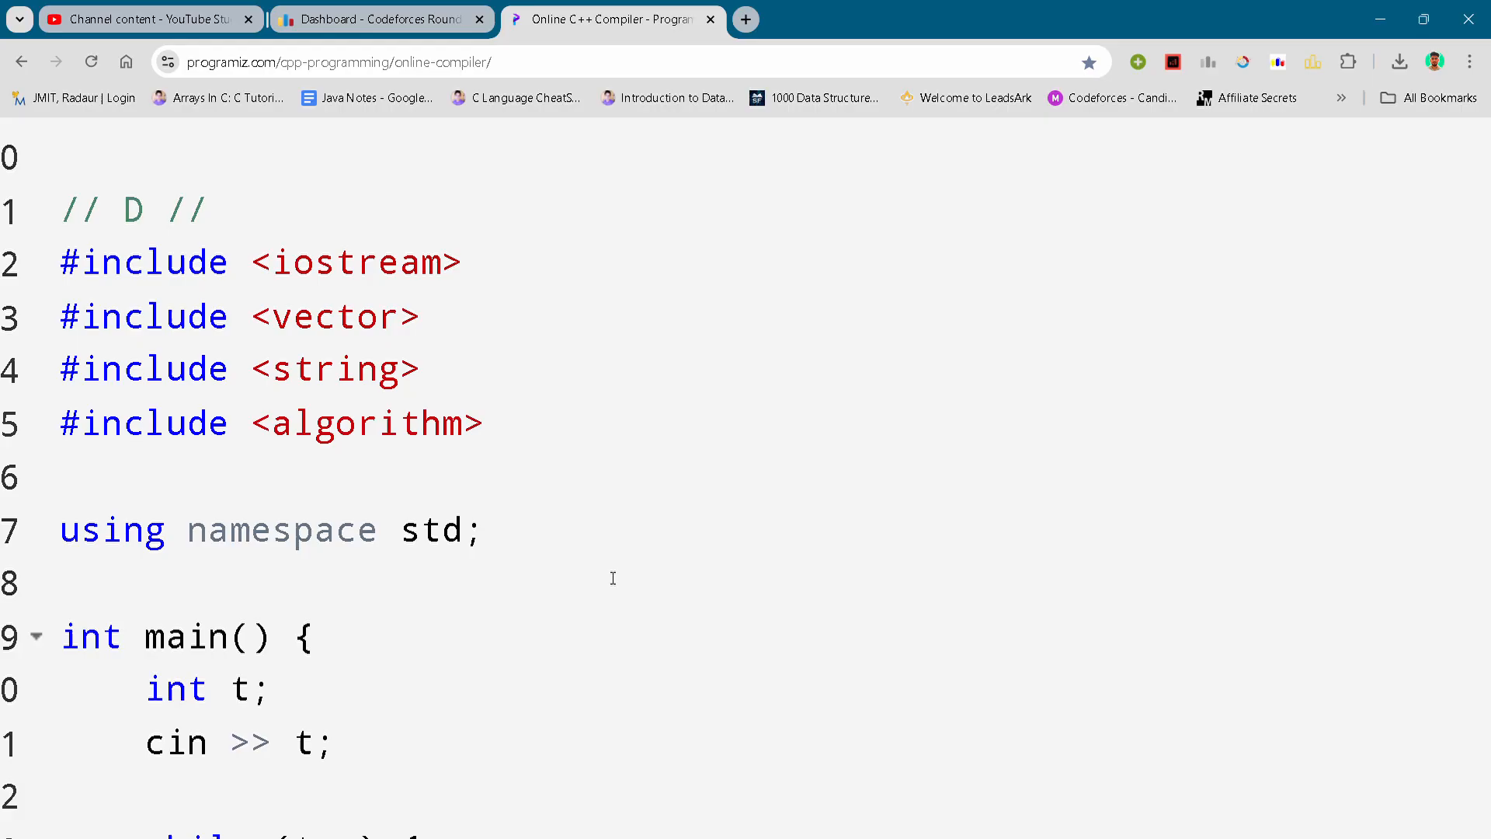
Switch between the Codeforces Round 966 problem list and the C++ solution, ending on the problem list.
{"action": "left_click", "coordinate": [379, 20]}
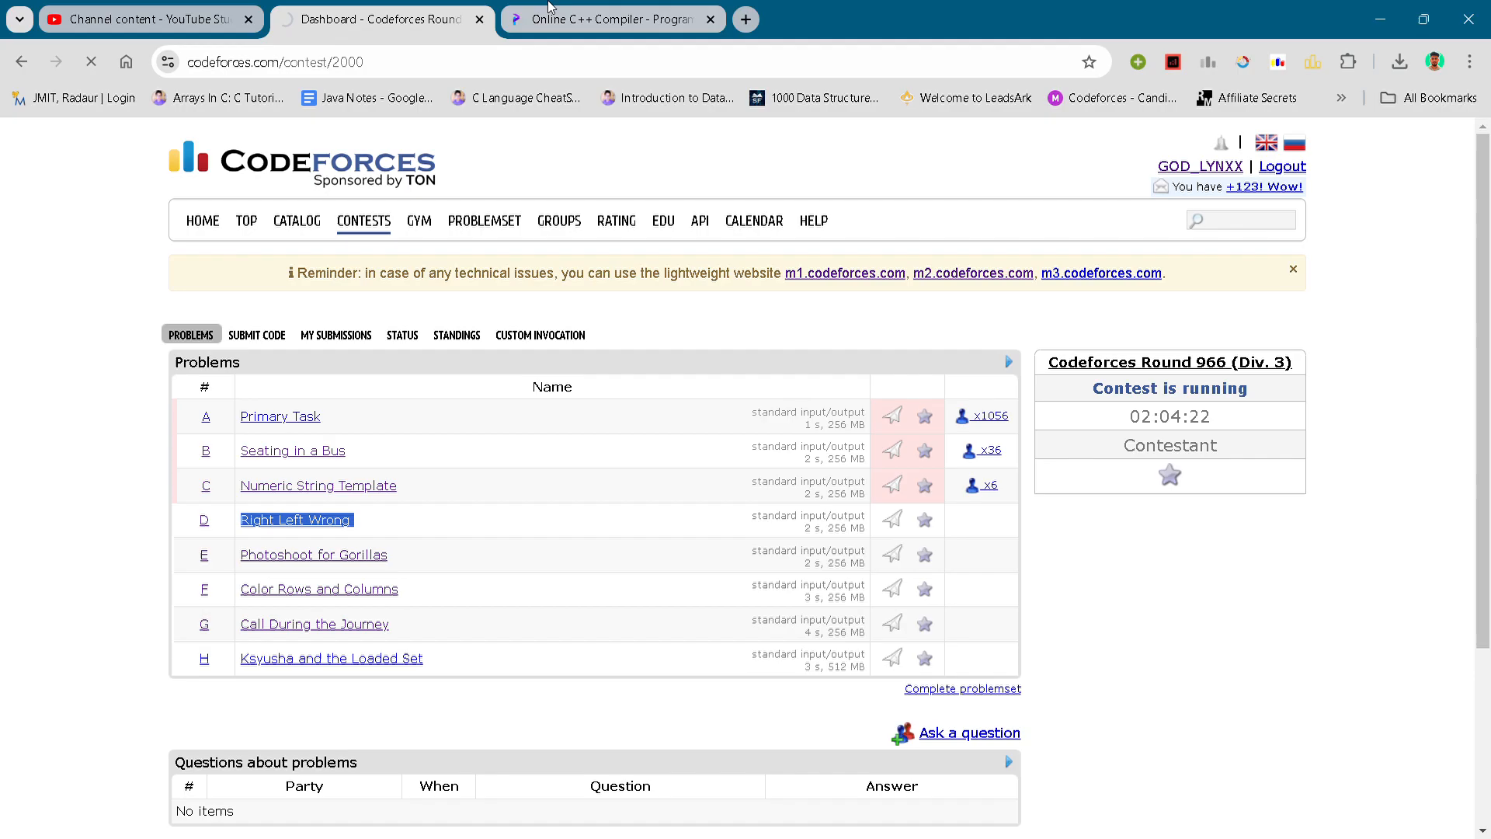
{"action": "left_click", "coordinate": [612, 20]}
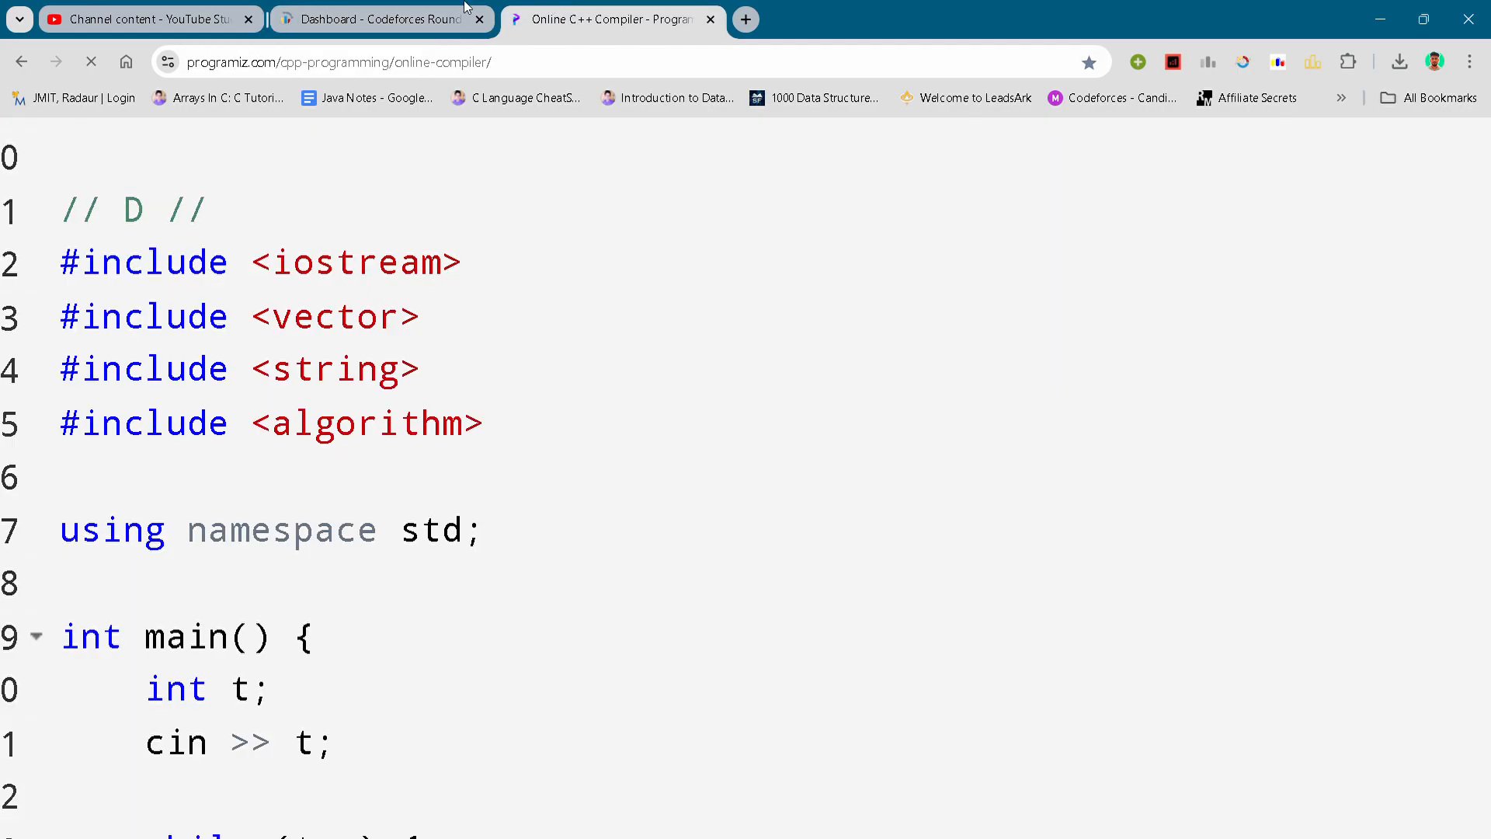
{"action": "left_click", "coordinate": [379, 20]}
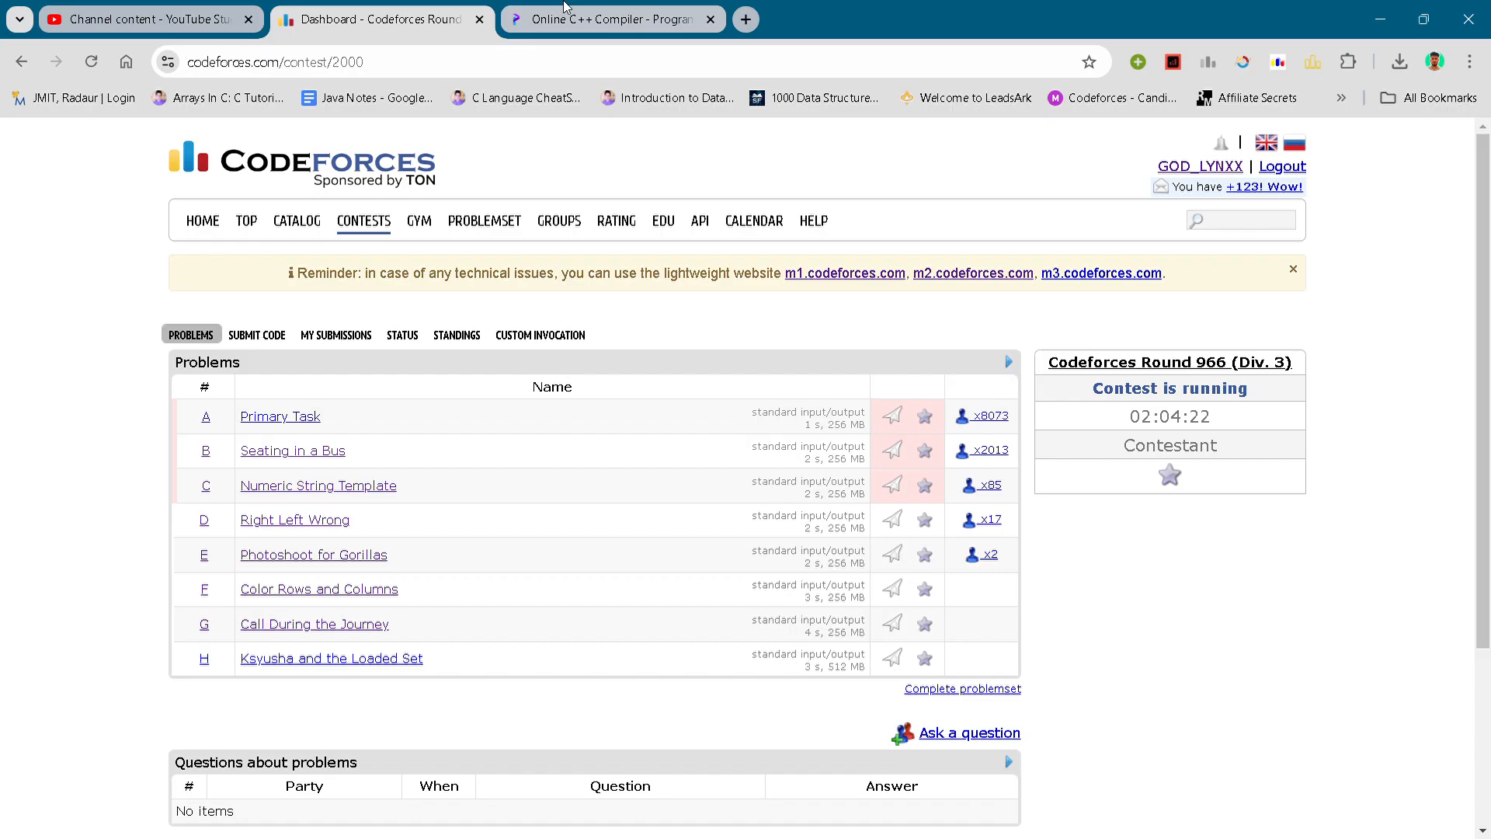
Return to the Programiz editor showing the D solution's input loop reading n, array a and string s.
{"action": "left_click", "coordinate": [607, 20]}
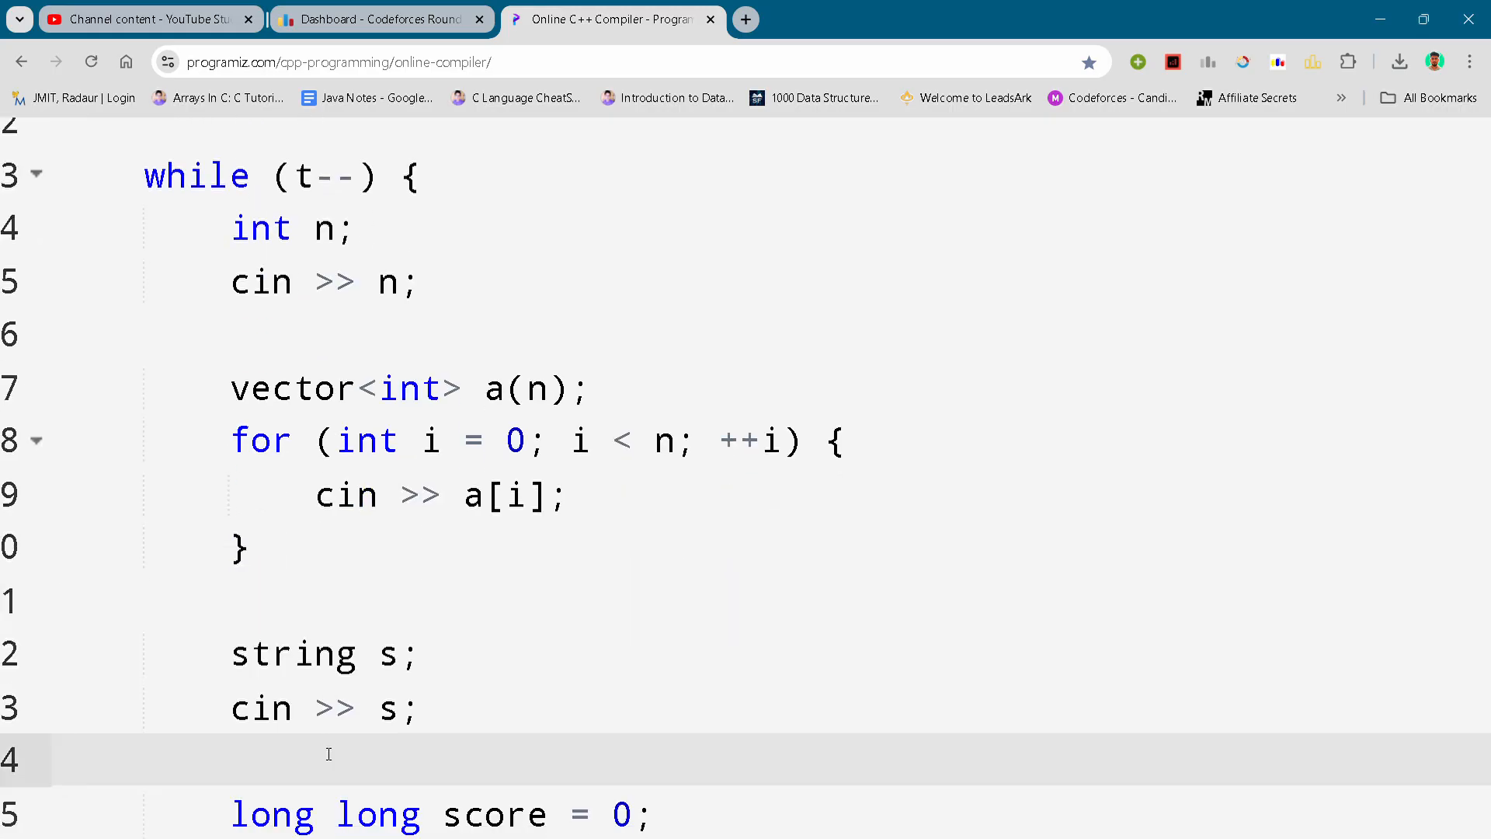
{"action": "scroll", "scroll_direction": "down", "scroll_amount": 3}
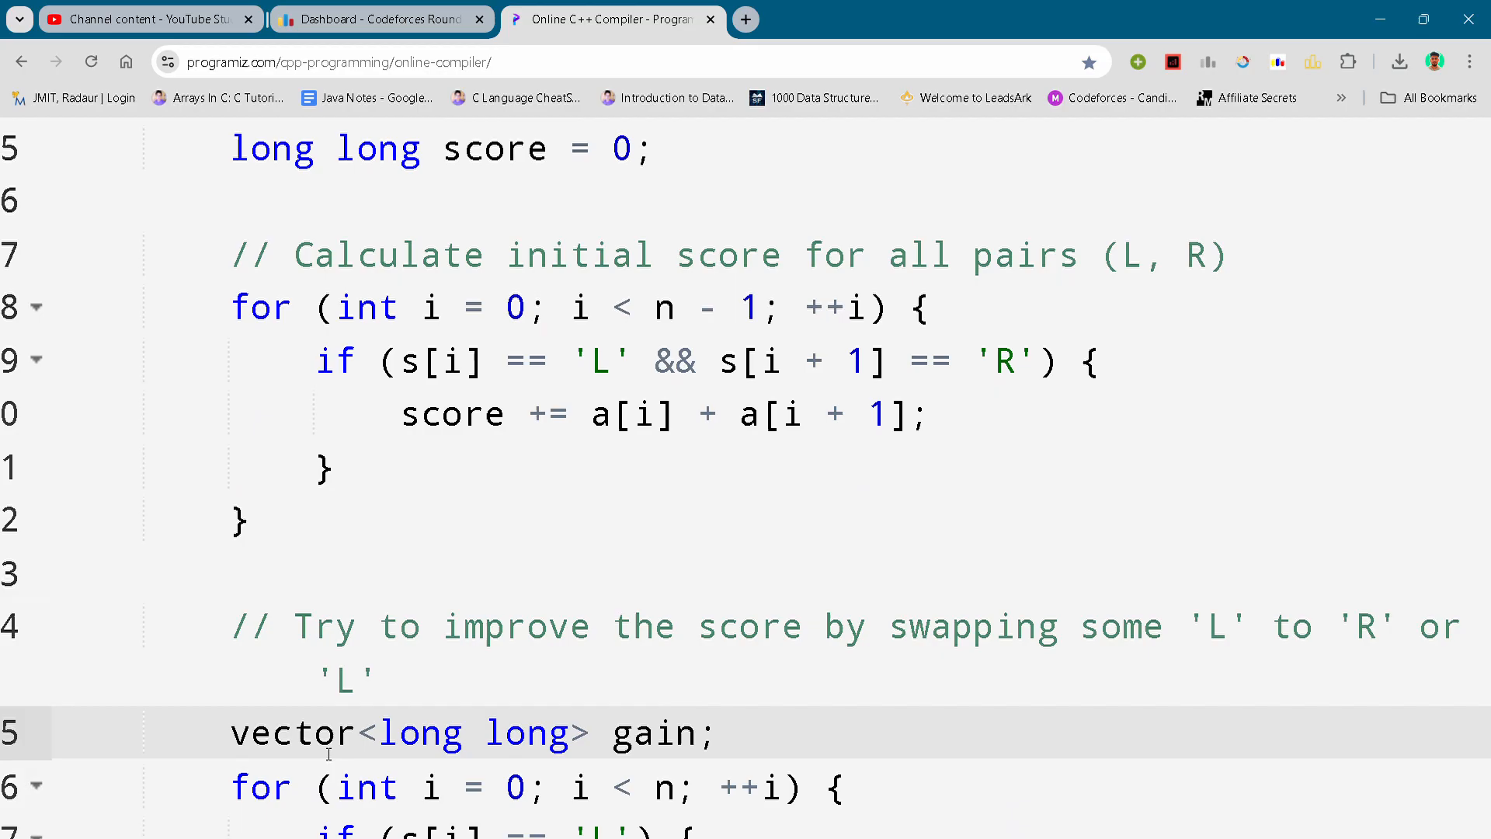
{"action": "scroll", "scroll_direction": "down", "scroll_amount": 3}
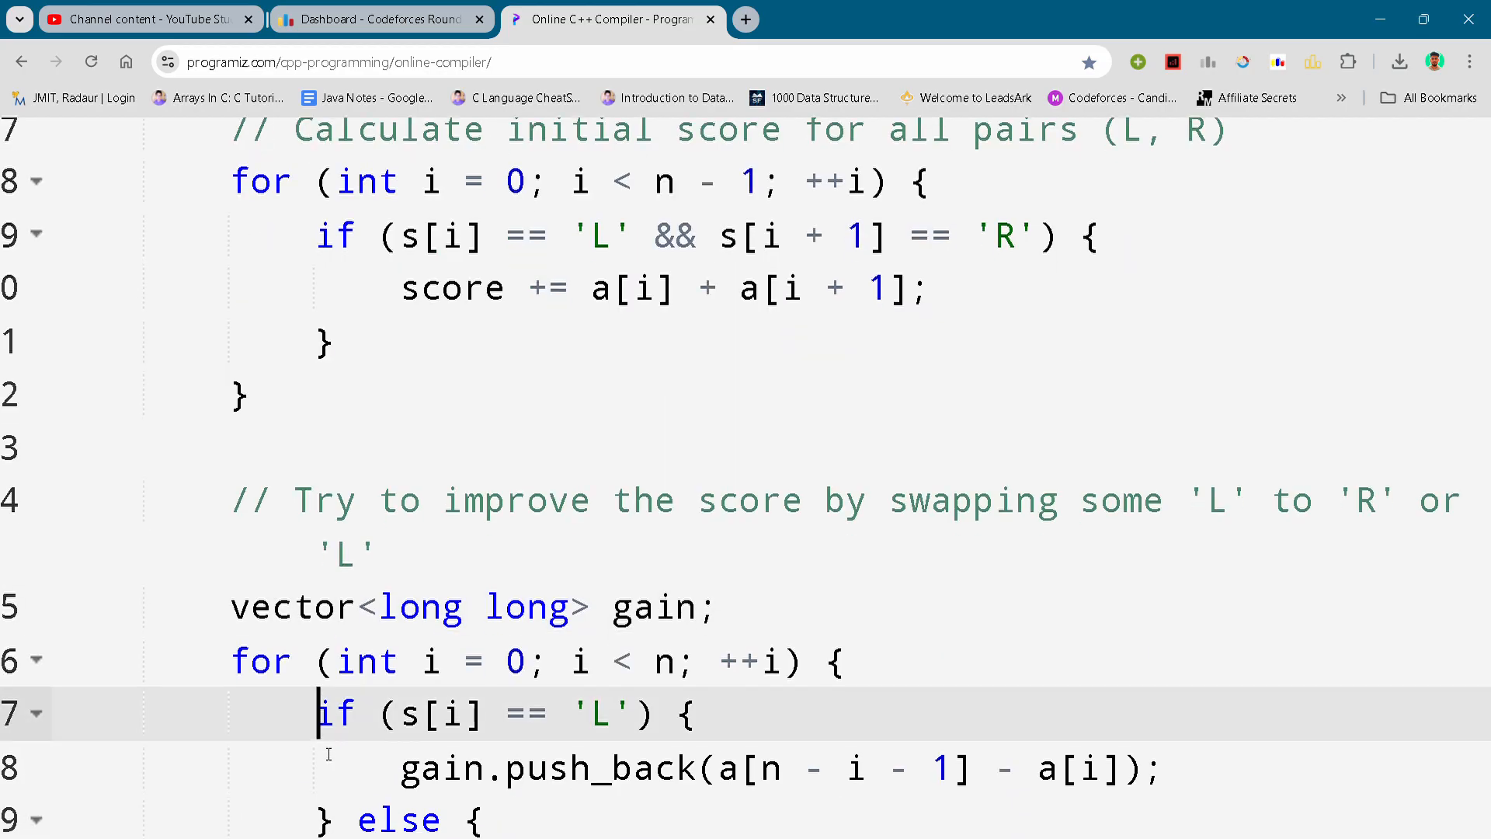
{"action": "scroll", "scroll_direction": "down", "scroll_amount": 3}
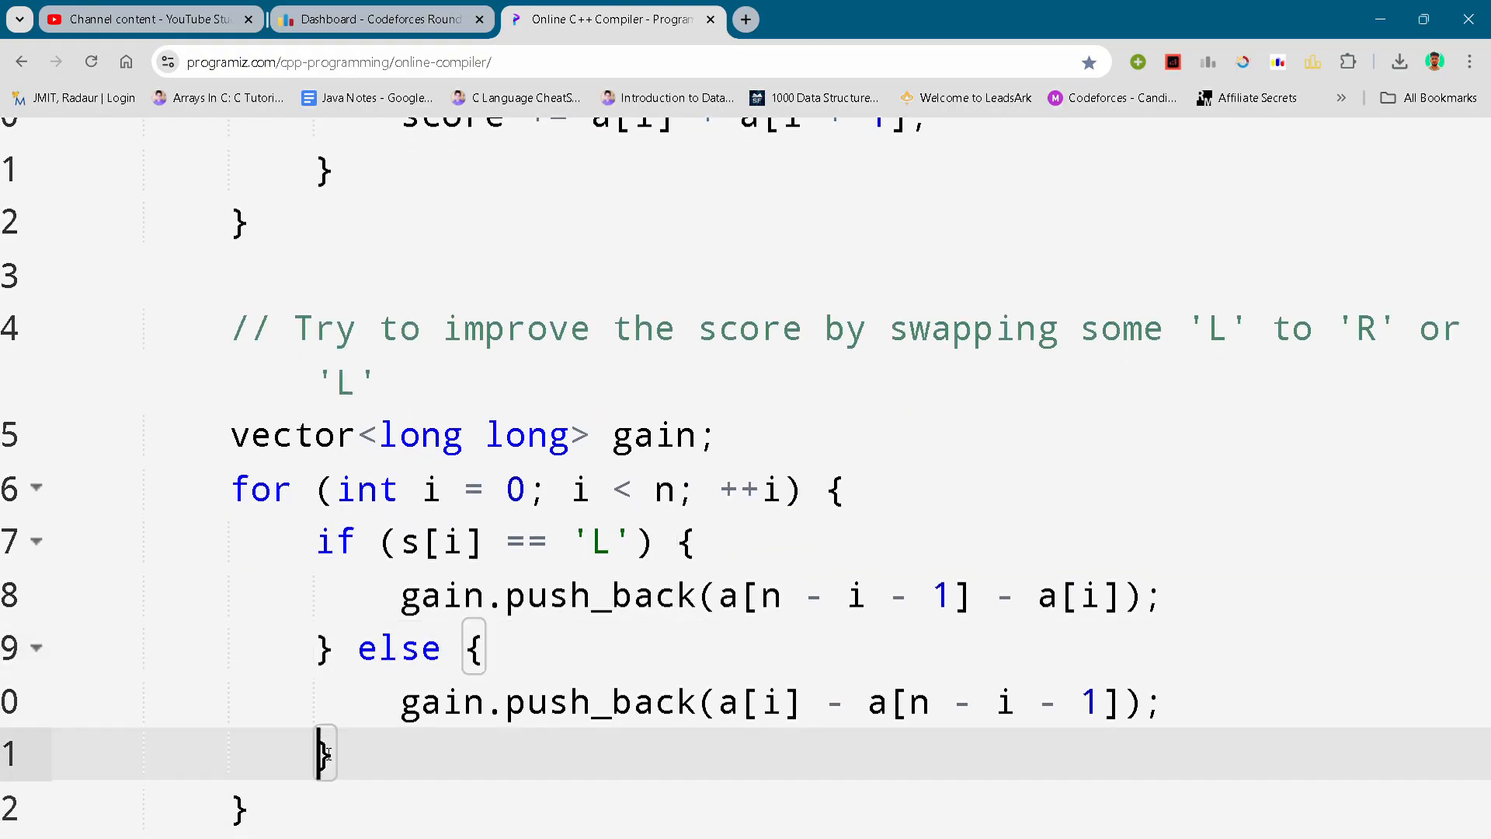